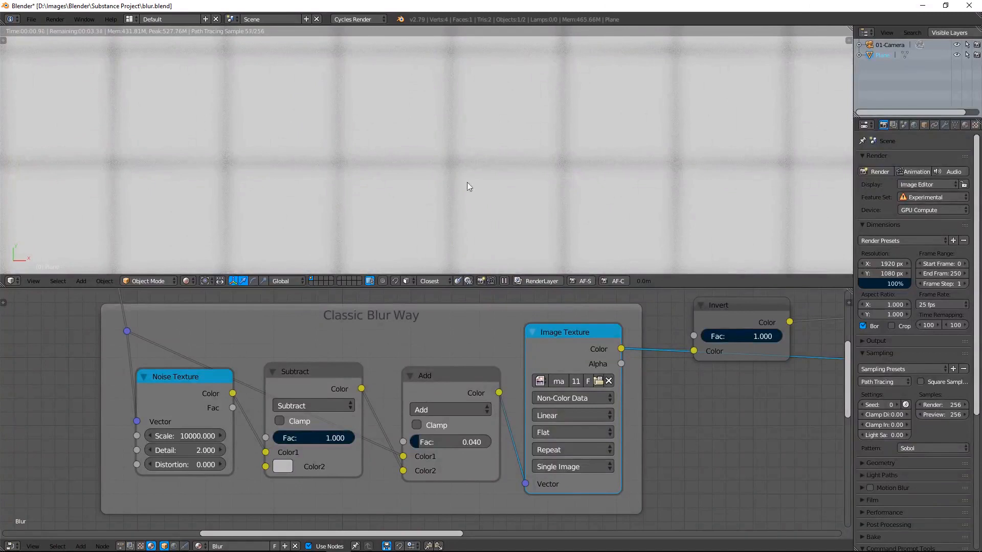
mouse_move(525, 237)
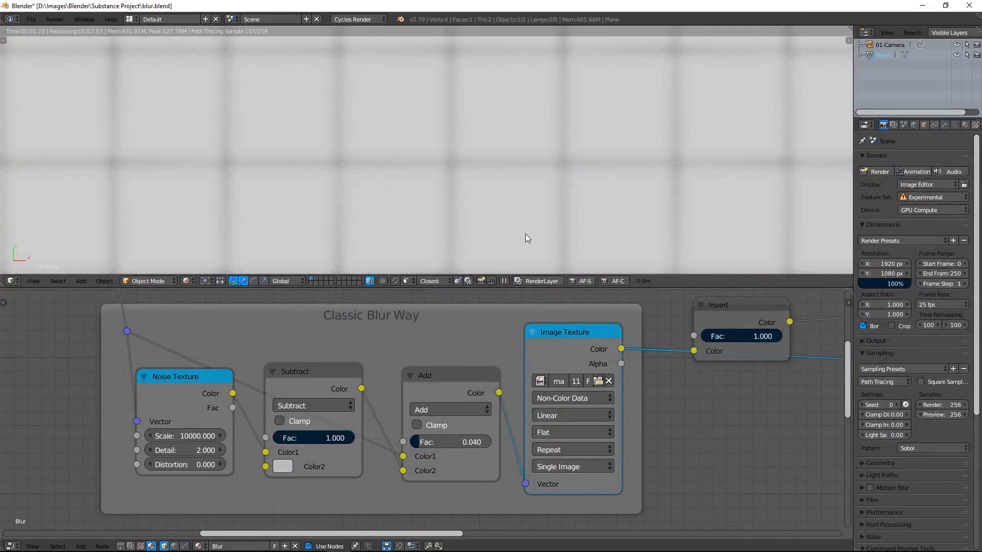
mouse_move(519, 235)
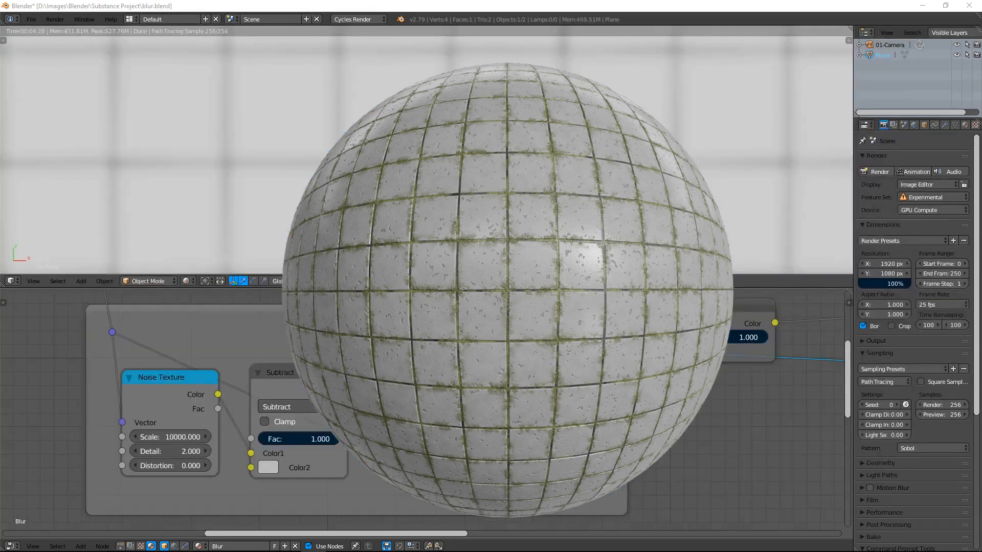
mouse_move(742, 337)
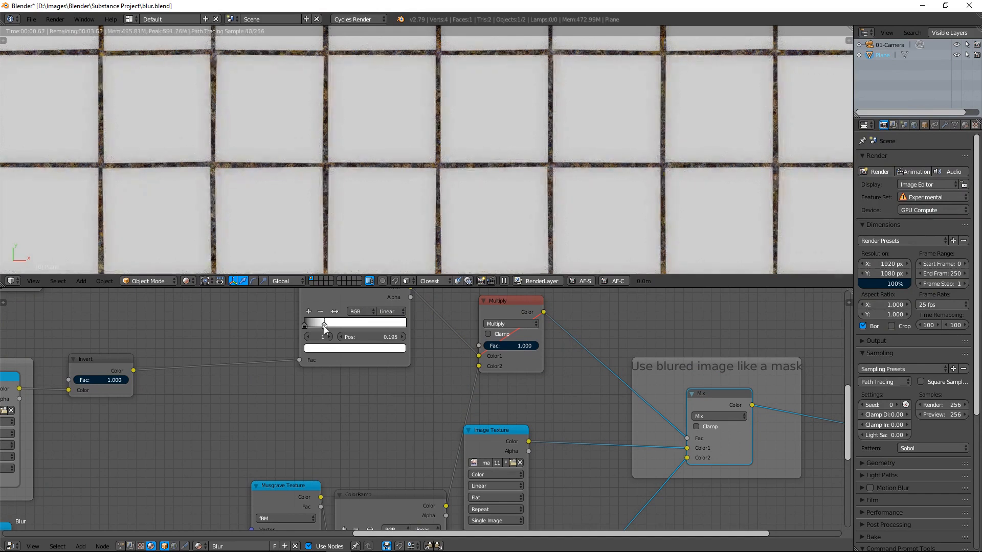
mouse_move(447, 393)
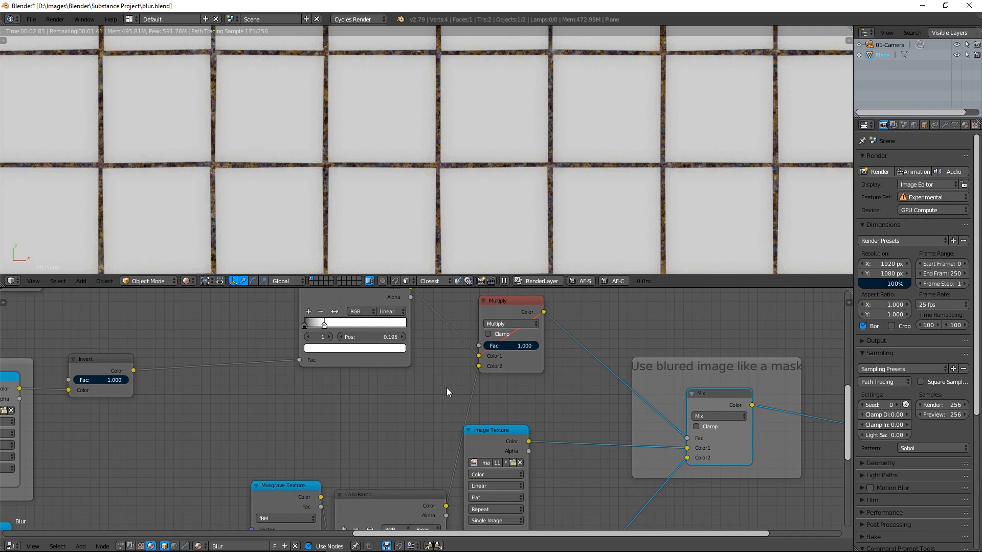
mouse_move(372, 378)
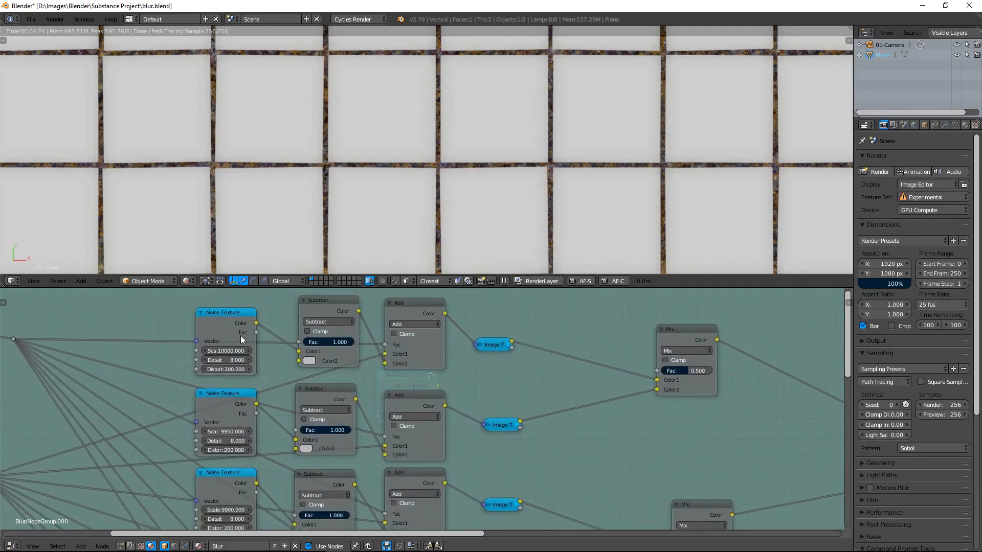
- Scroll through the Blur group's Noise, Subtract, Add, Image Texture chains and averaging Mix nodes
scroll(down, 3)
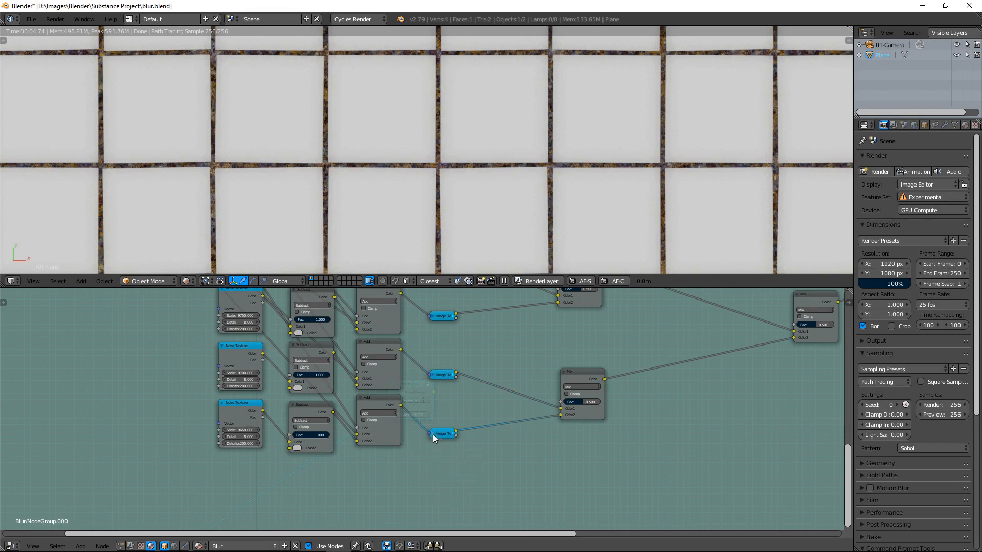
scroll(down, 3)
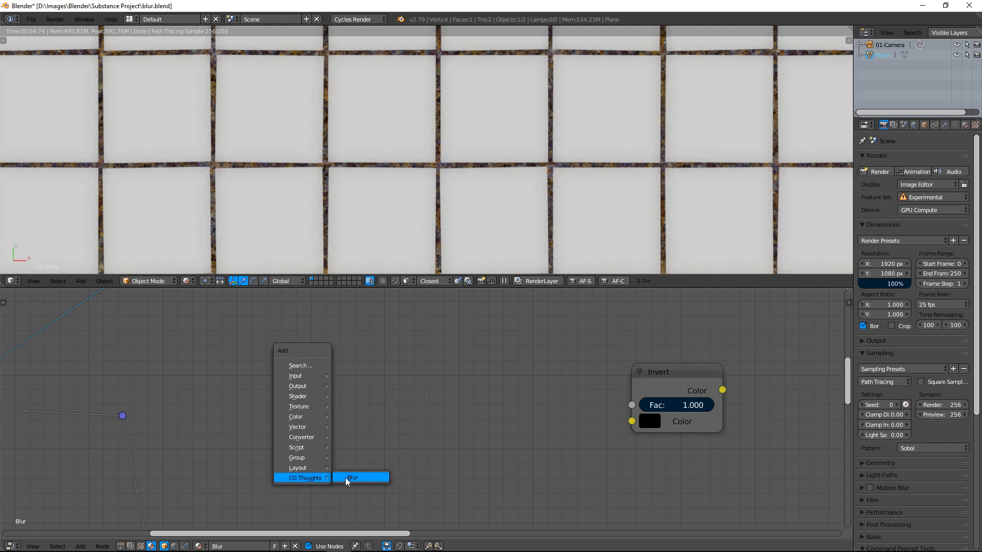
- Insert the CG Thoughts > Blur group node into the material tree
click(352, 478)
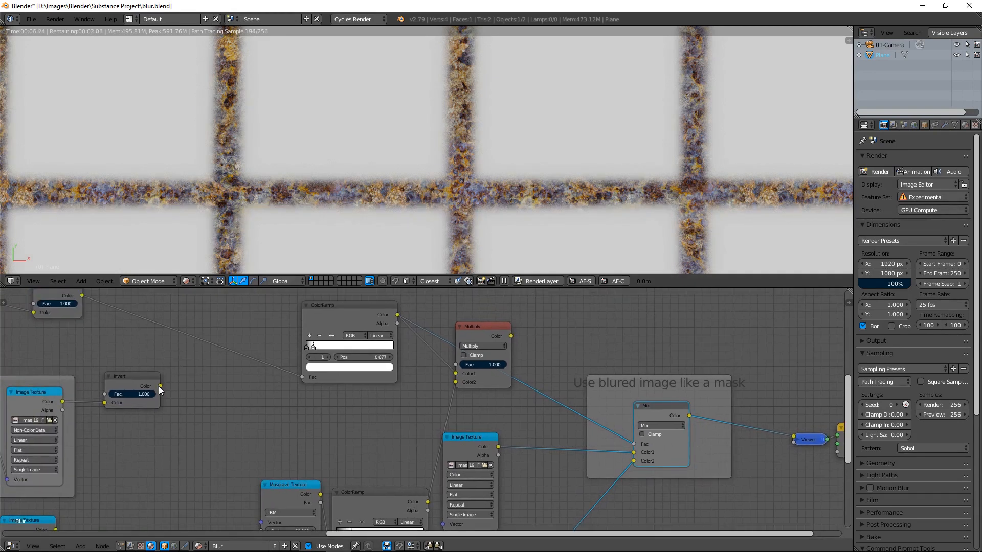
- Connect the Multiply node to the Viewer to preview the soft white grout lines on black
click(482, 326)
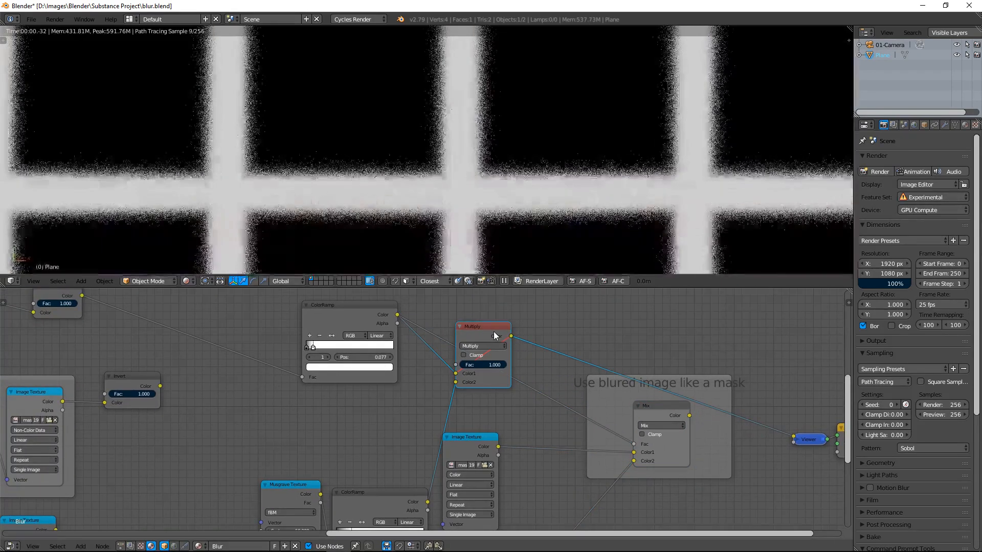